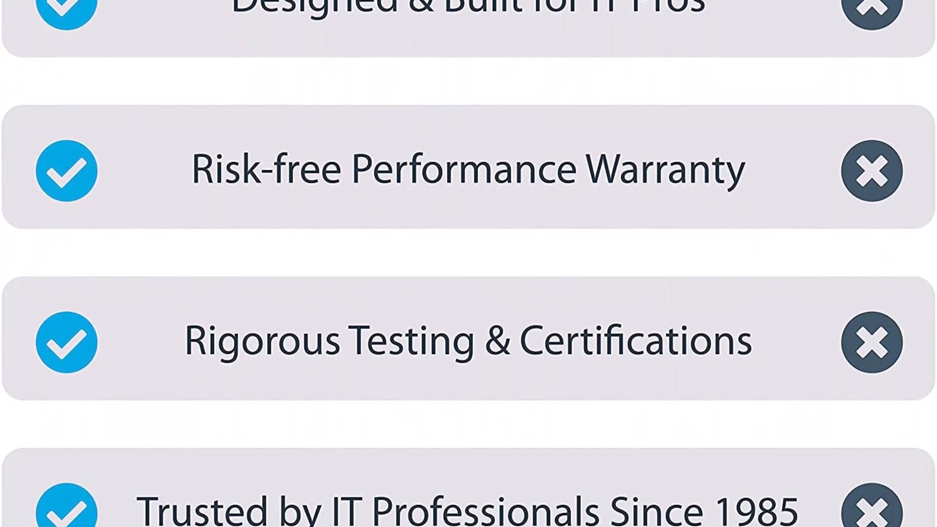
pyautogui.scroll(-3)
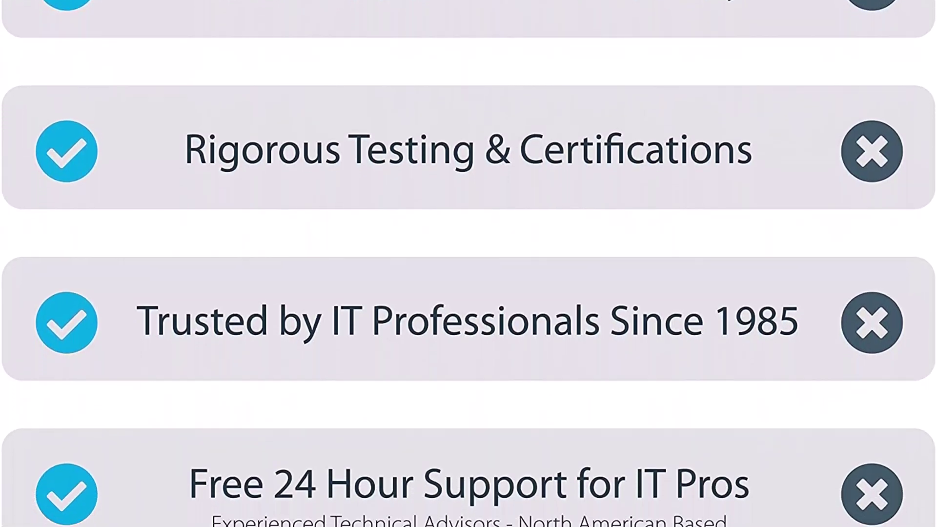